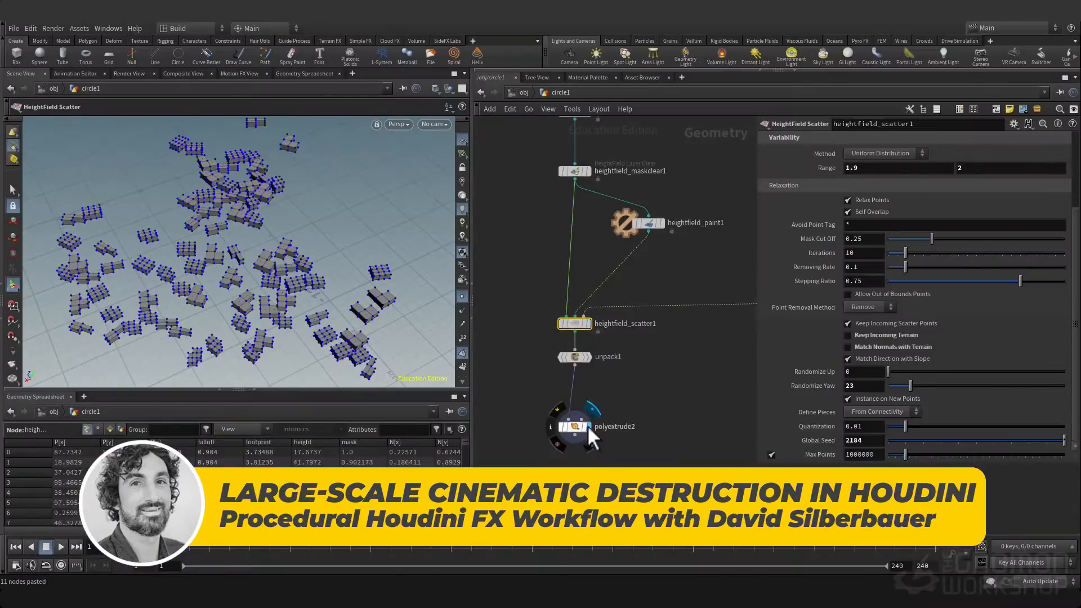
Enter the BUILDING_RBD_PREP network showing the Voronoi-fractured building walls.
click(573, 426)
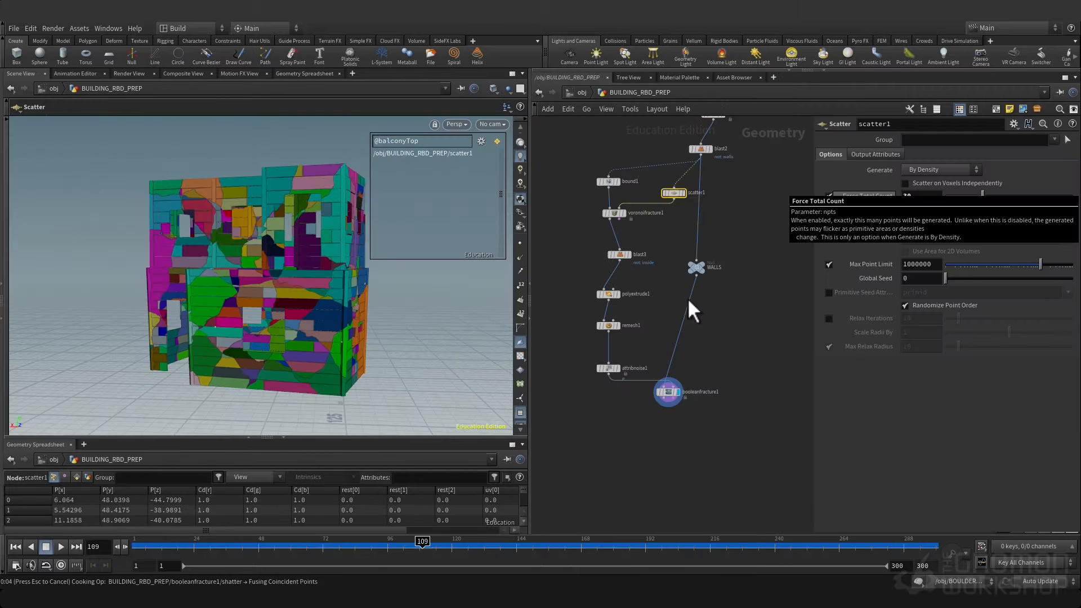
View the attribnoise node, play the RBD debris flipbook, then reach the geo1 pyro network with the buildingDust cache.
click(630, 367)
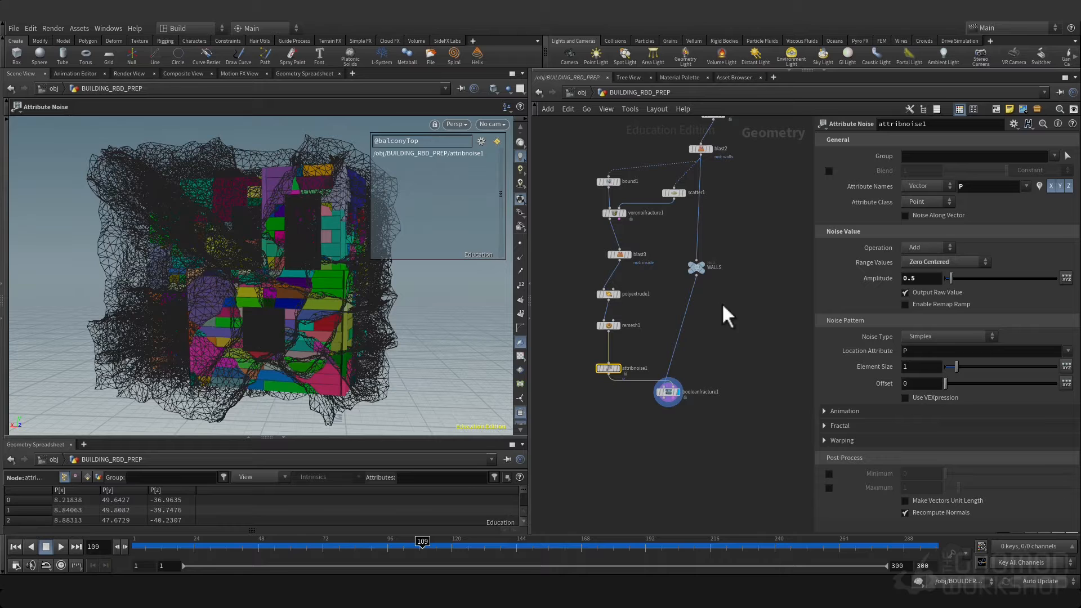
click(711, 267)
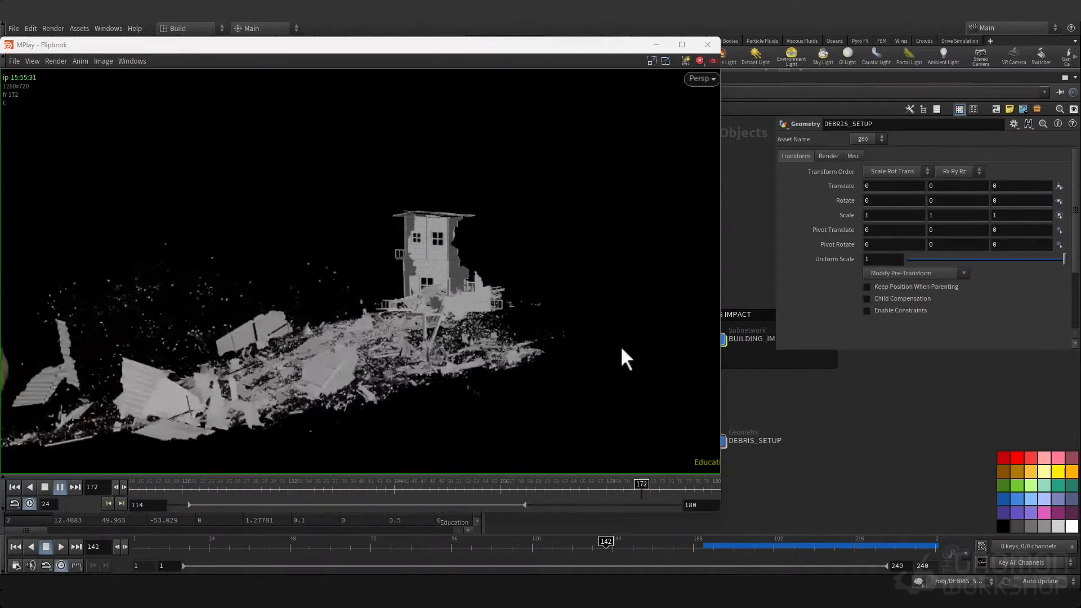
click(708, 44)
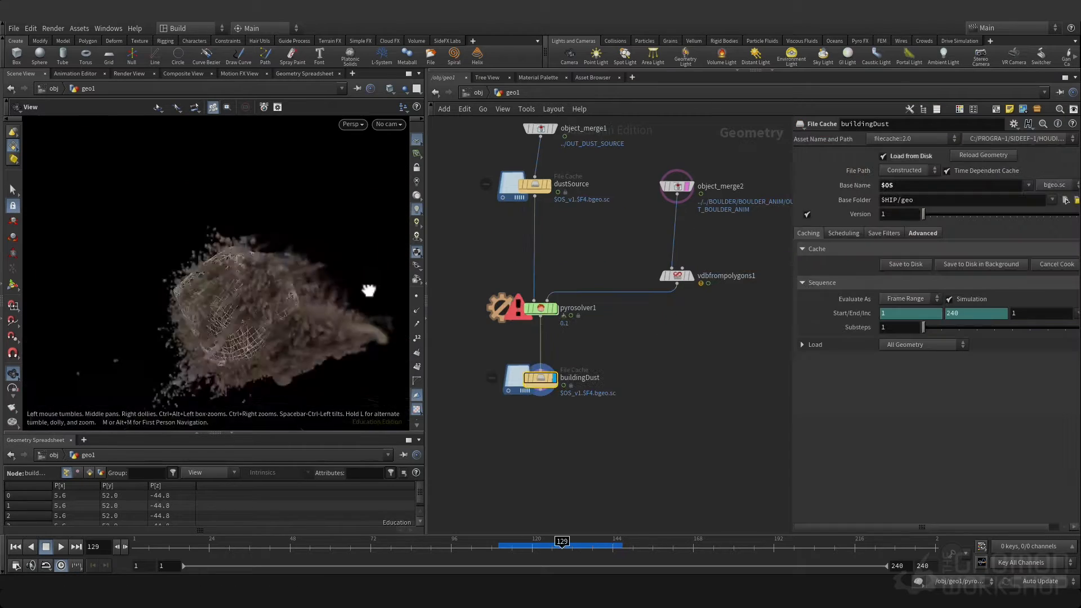